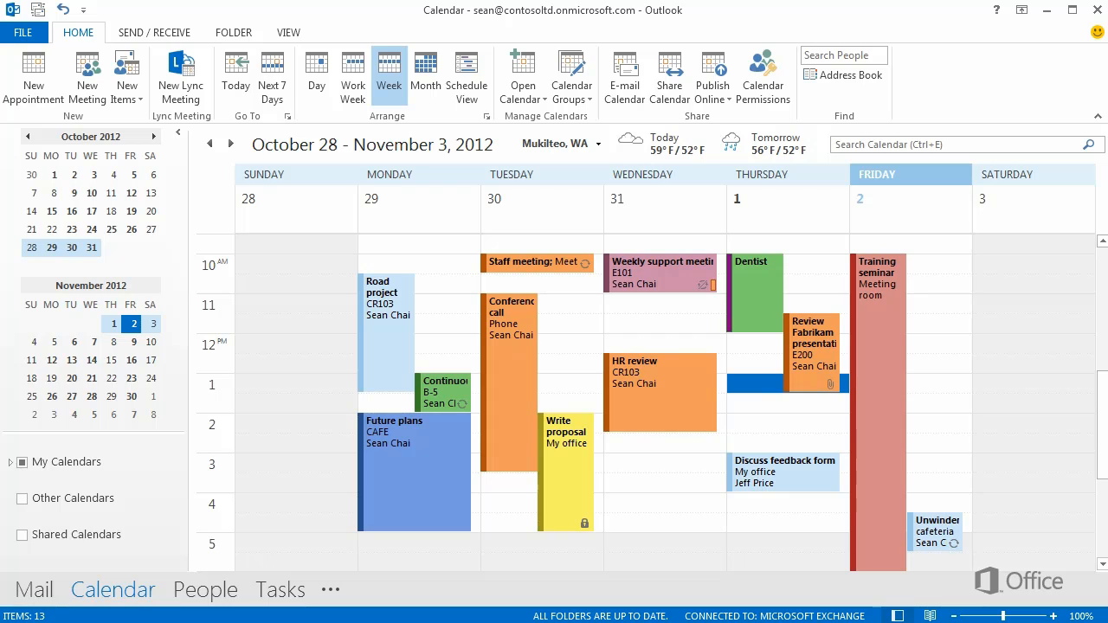
Jump the calendar week view to January 13–19, 2013 via the date navigator.
{"action": "left_click", "coordinate": [230, 143]}
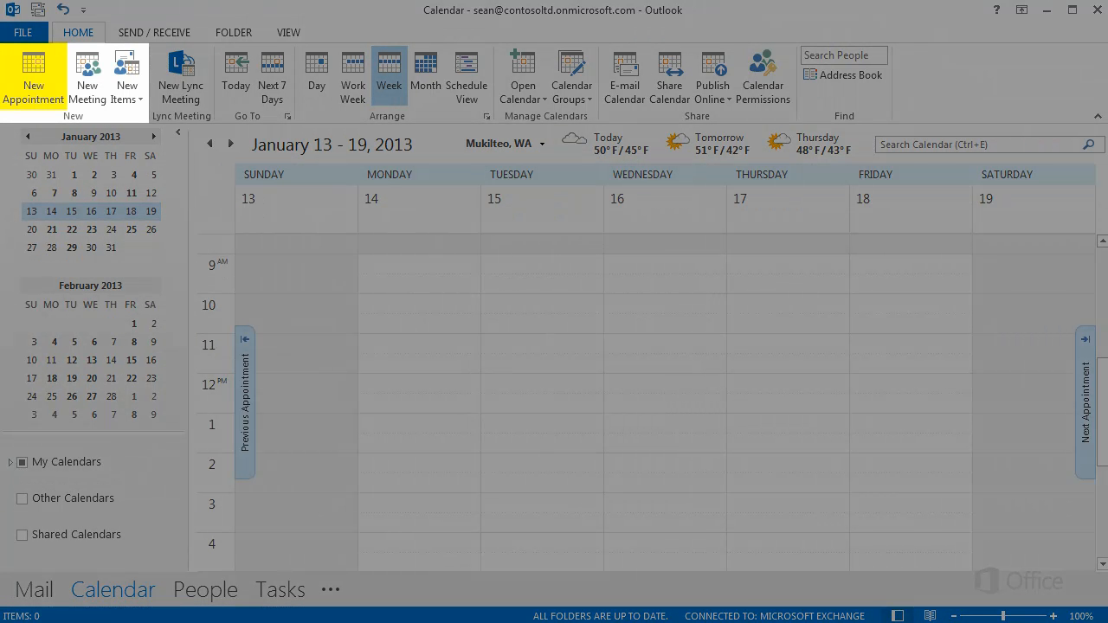
{"action": "mouse_move", "coordinate": [87, 78]}
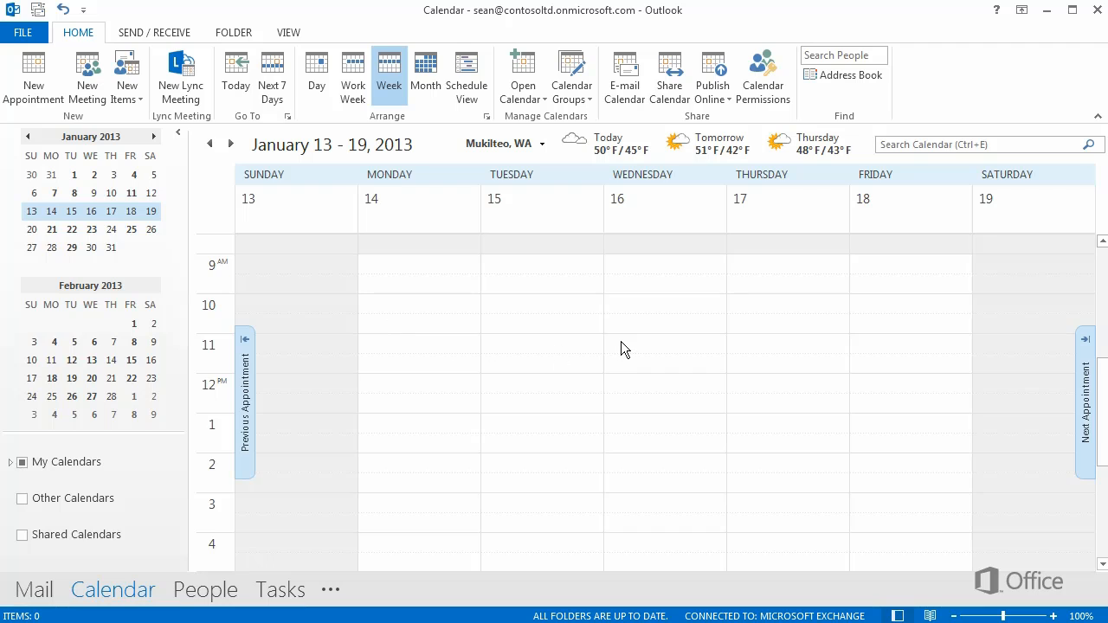
Create 'Review Fabrikam presentation' at My office, Wednesday 1/16/2013, 11:00 AM–12:00 PM.
{"action": "left_click", "coordinate": [664, 343]}
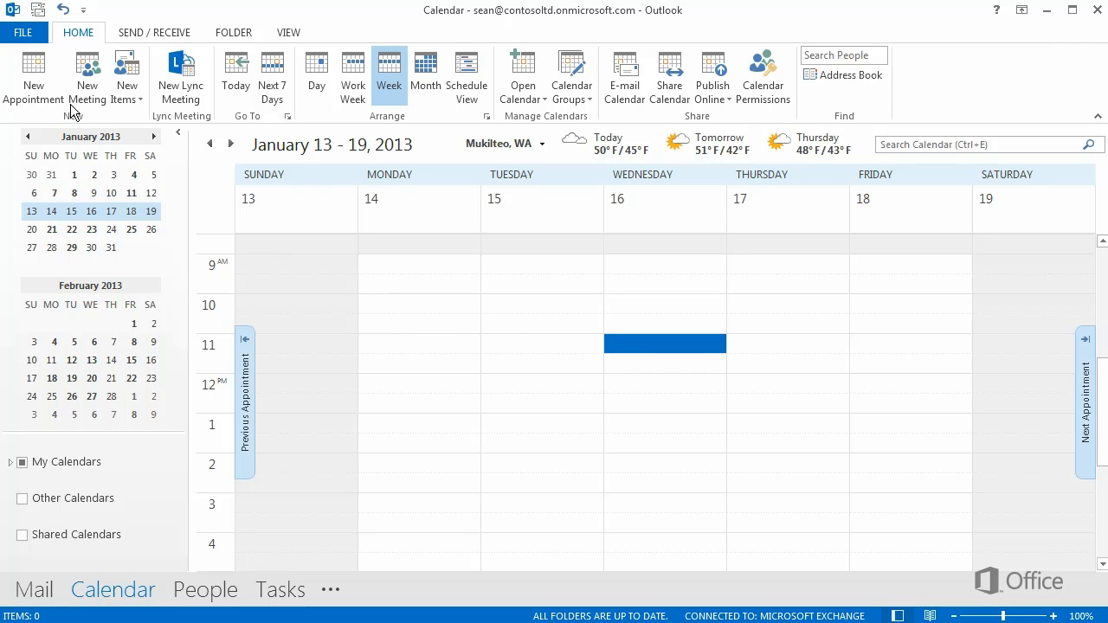
{"action": "double_click", "coordinate": [664, 343]}
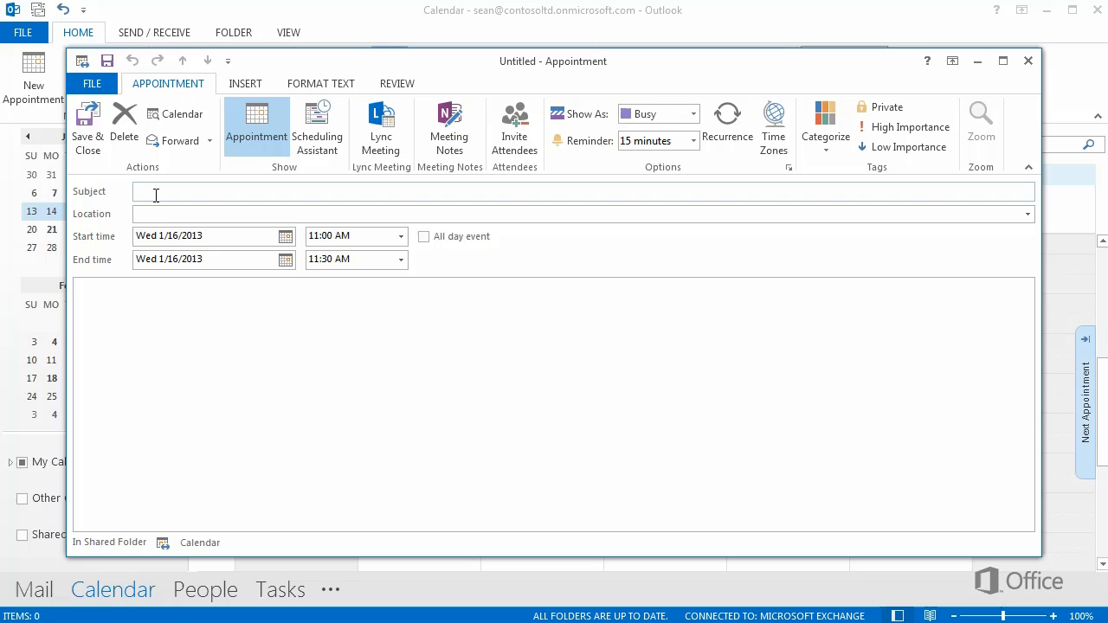
{"action": "type", "text": "Review Fabrikam presentation"}
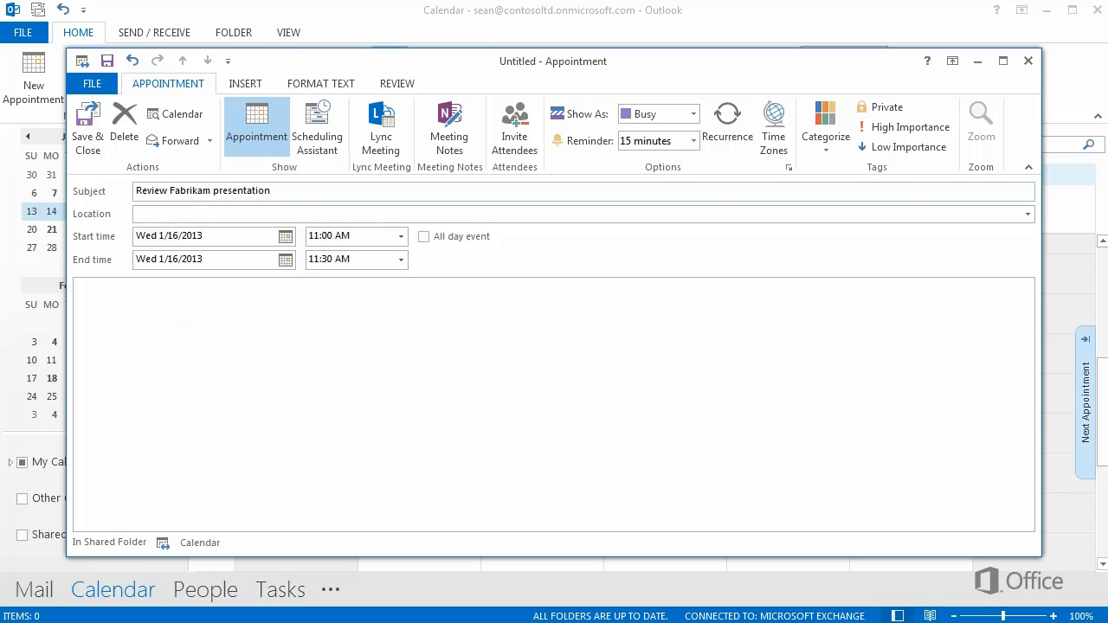
{"action": "type", "text": "My office"}
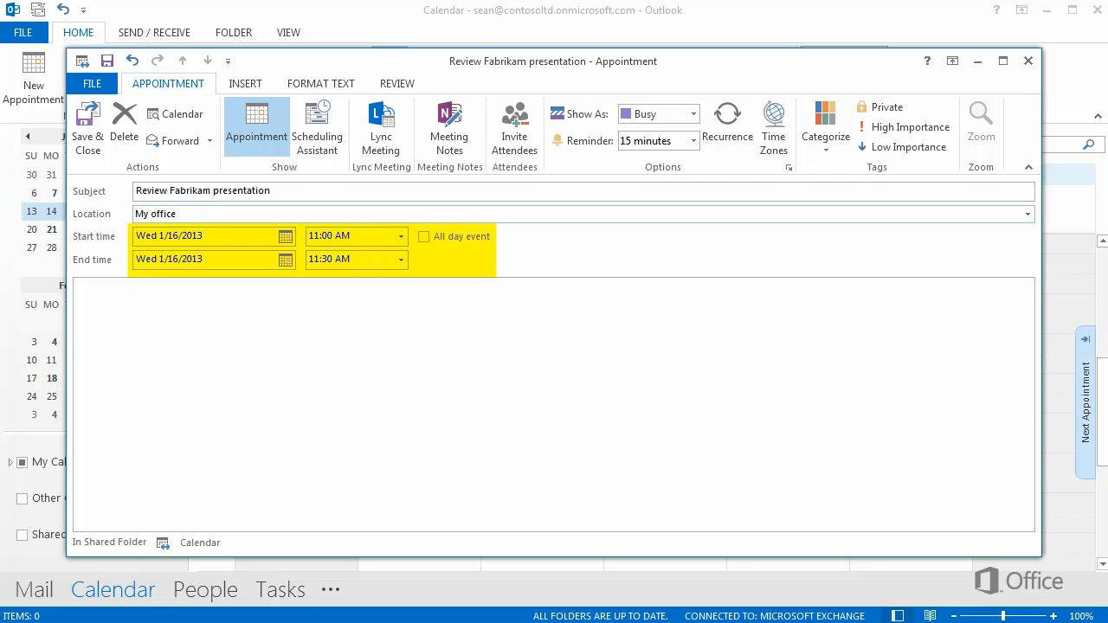
{"action": "left_click", "coordinate": [400, 259]}
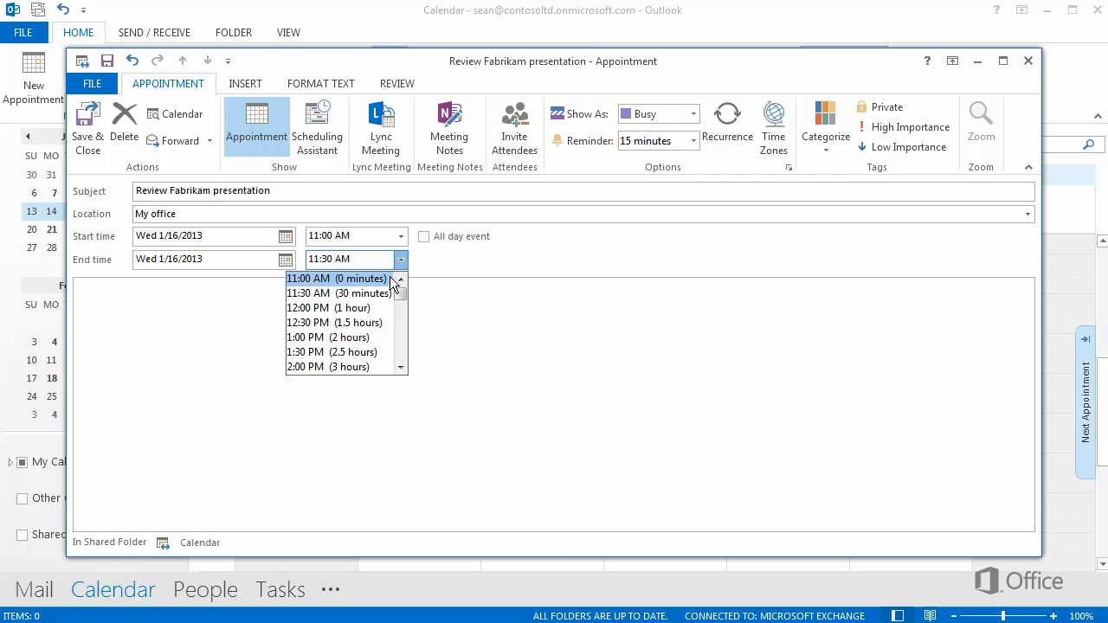
{"action": "left_click", "coordinate": [329, 308]}
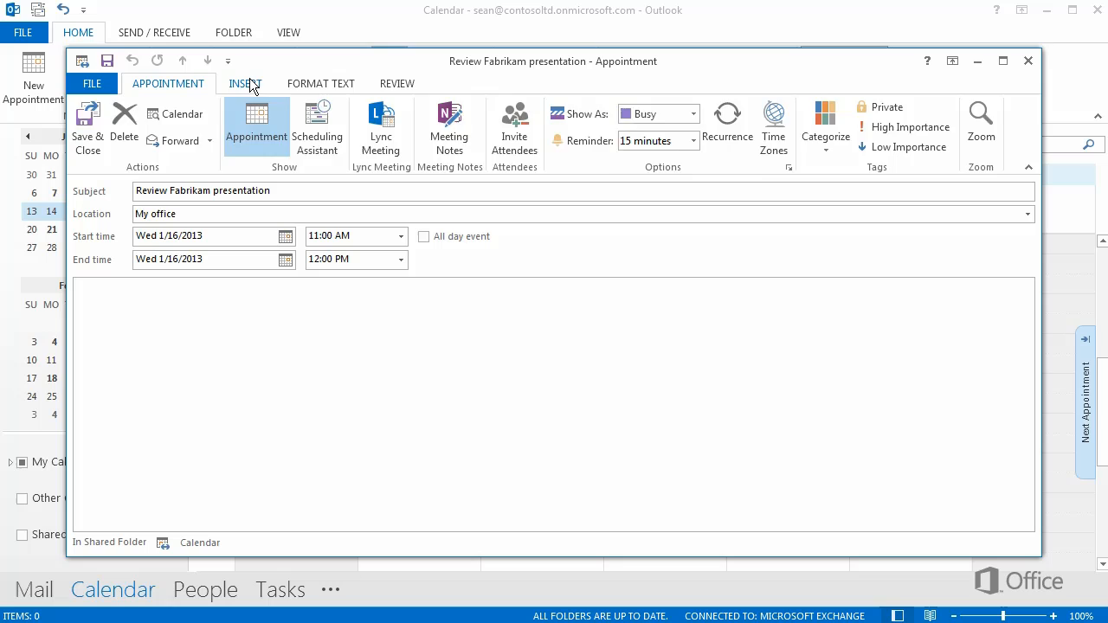
Attach Fabrikam.pptx from My Documents to the appointment and place the cursor in the notes.
{"action": "left_click", "coordinate": [245, 83]}
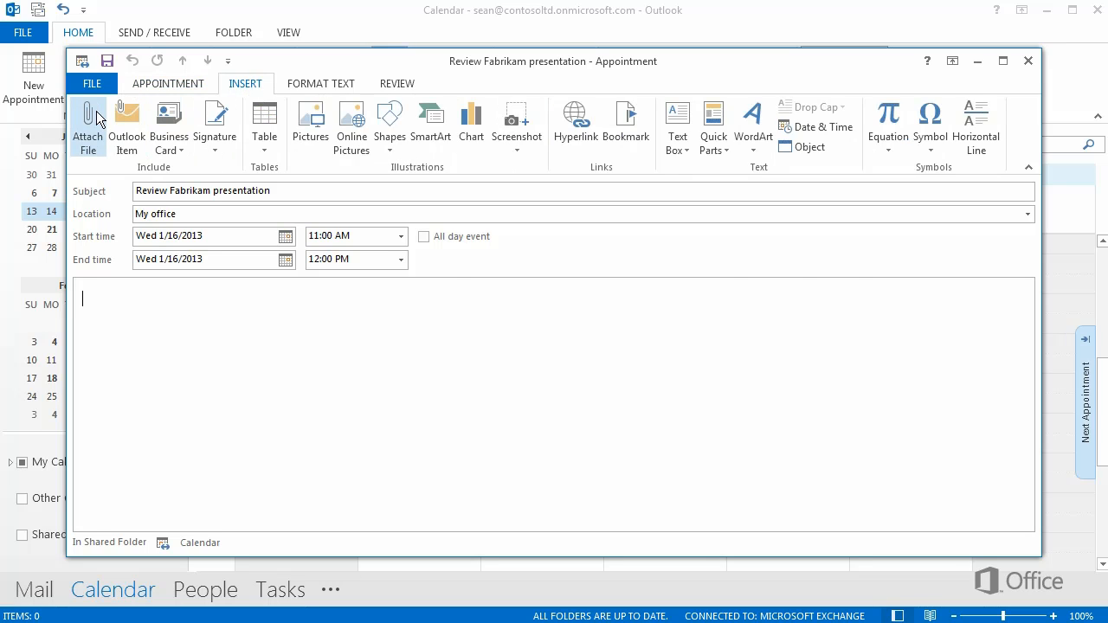
{"action": "left_click", "coordinate": [87, 124]}
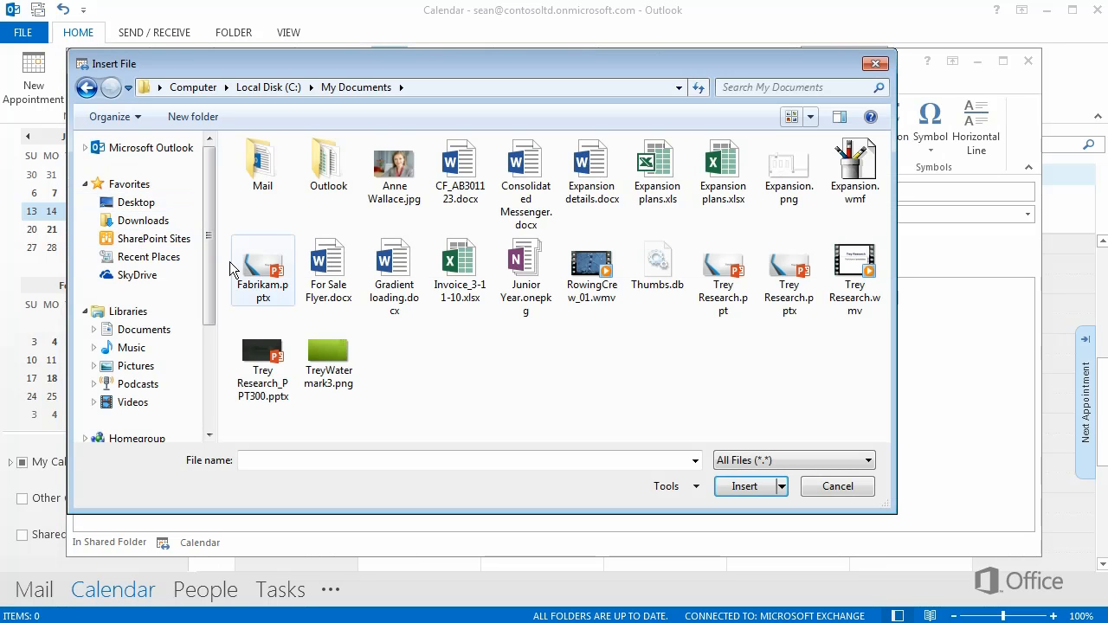
{"action": "left_click", "coordinate": [263, 260]}
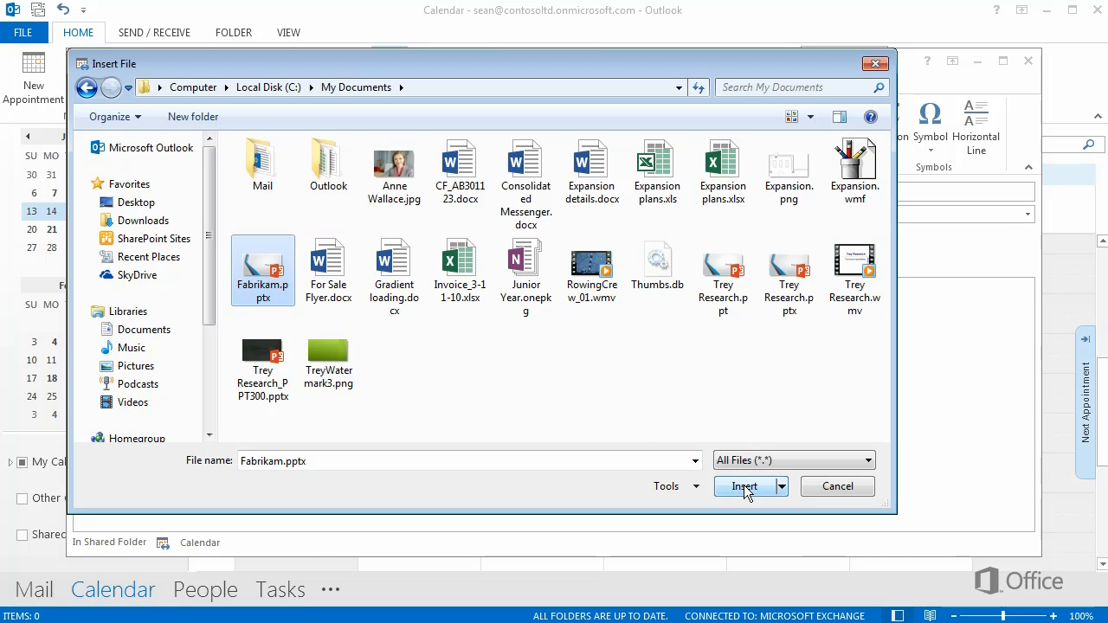
{"action": "left_click", "coordinate": [743, 484]}
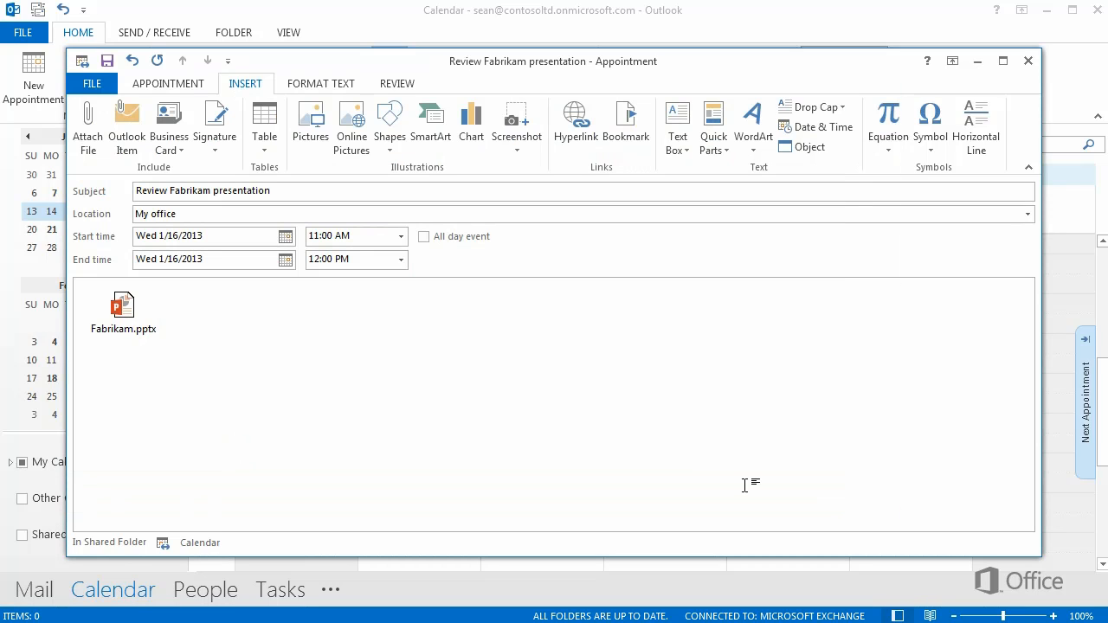
{"action": "left_click", "coordinate": [164, 355]}
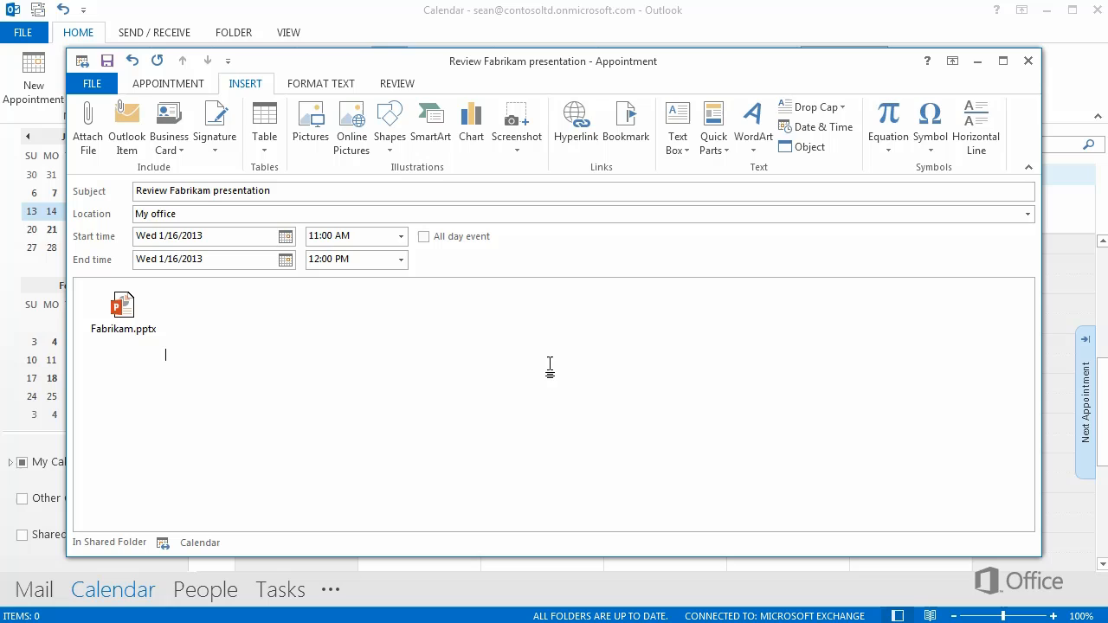
{"action": "left_click", "coordinate": [168, 83]}
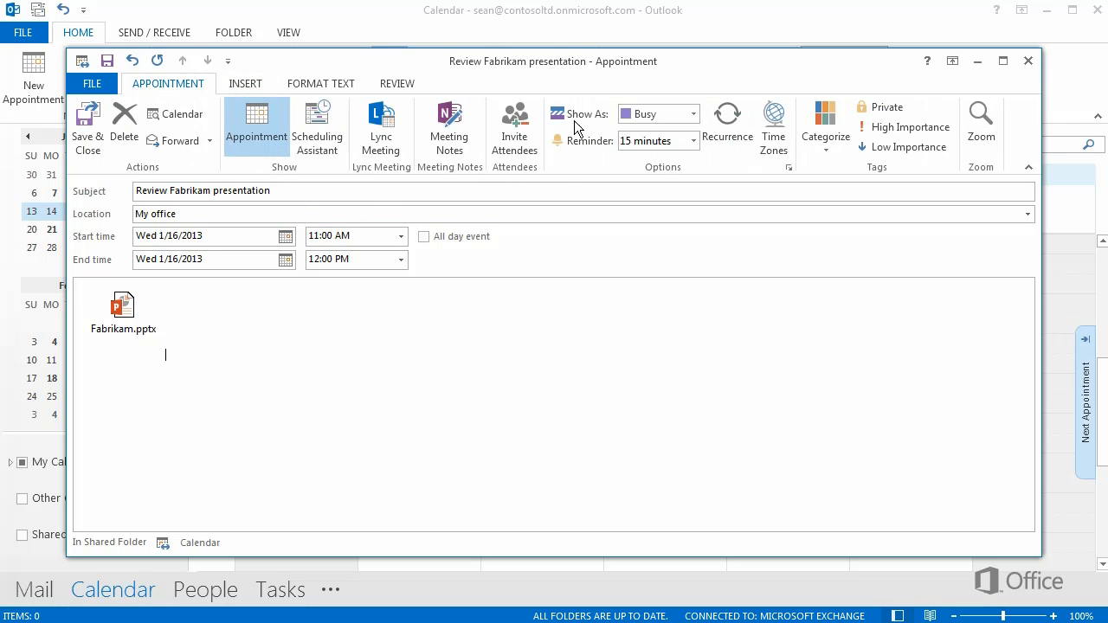
Keep the time shown as Busy and set the reminder to 1 hour before start.
{"action": "left_click", "coordinate": [692, 114]}
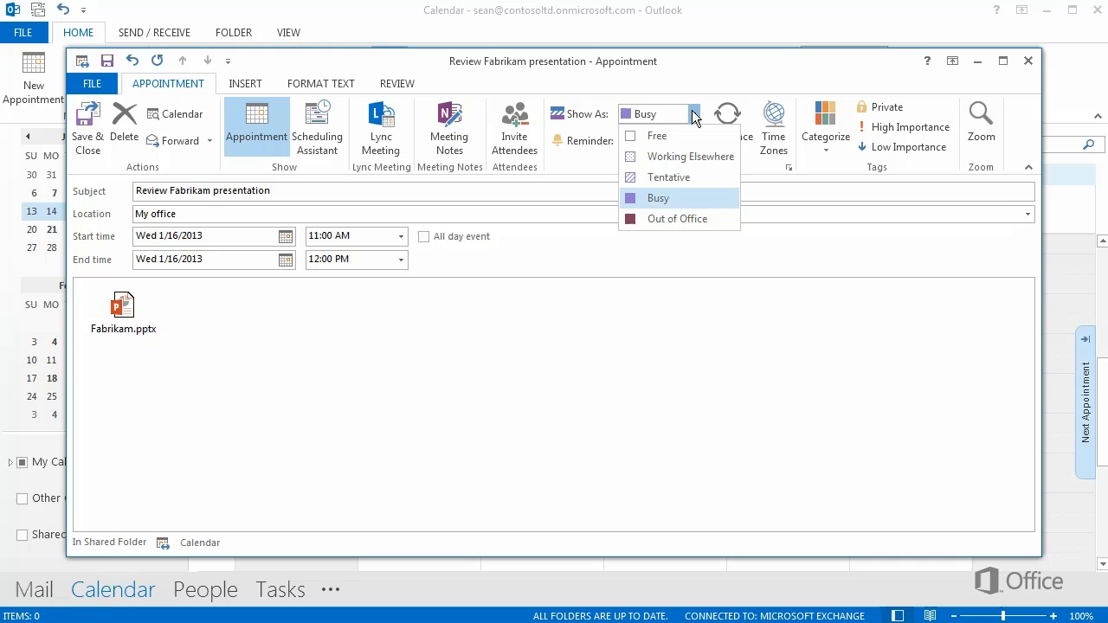
{"action": "mouse_move", "coordinate": [668, 176]}
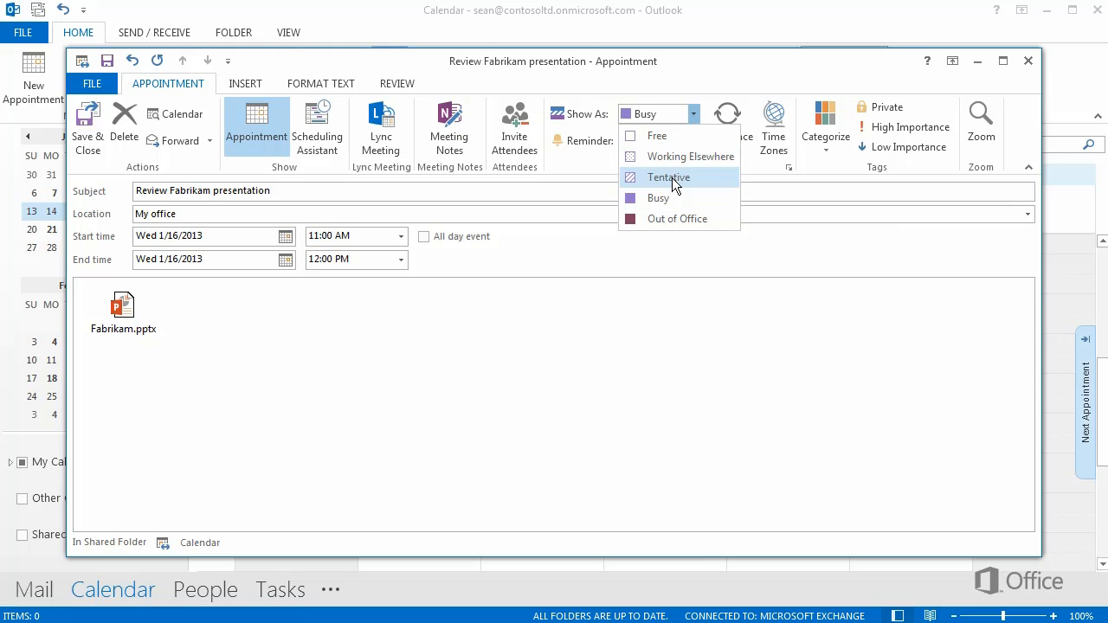
{"action": "mouse_move", "coordinate": [675, 197]}
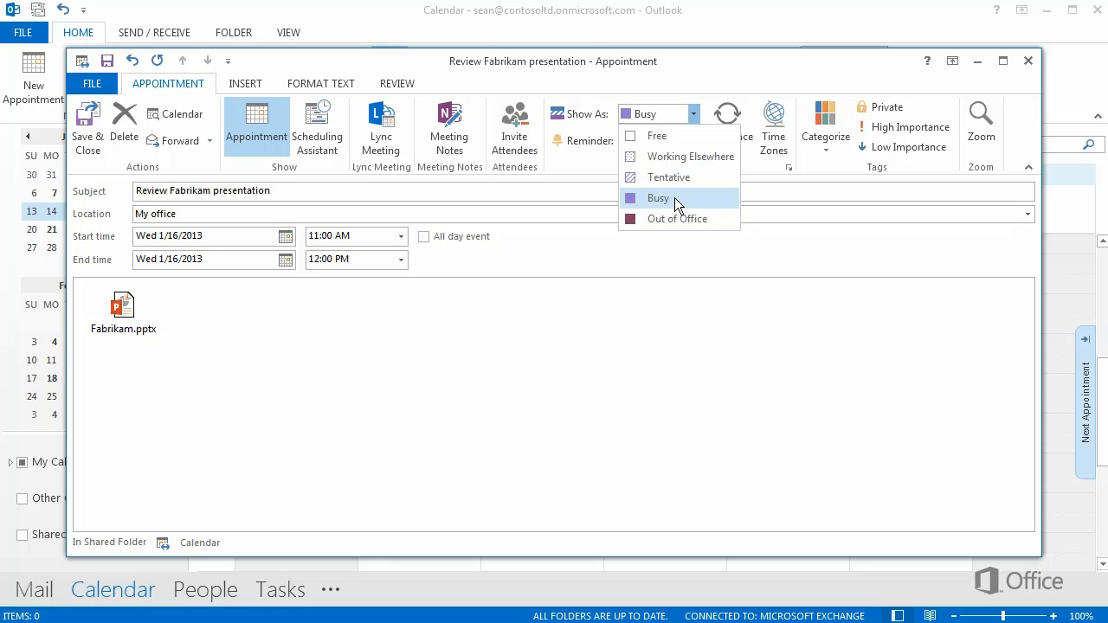
{"action": "left_click", "coordinate": [658, 198]}
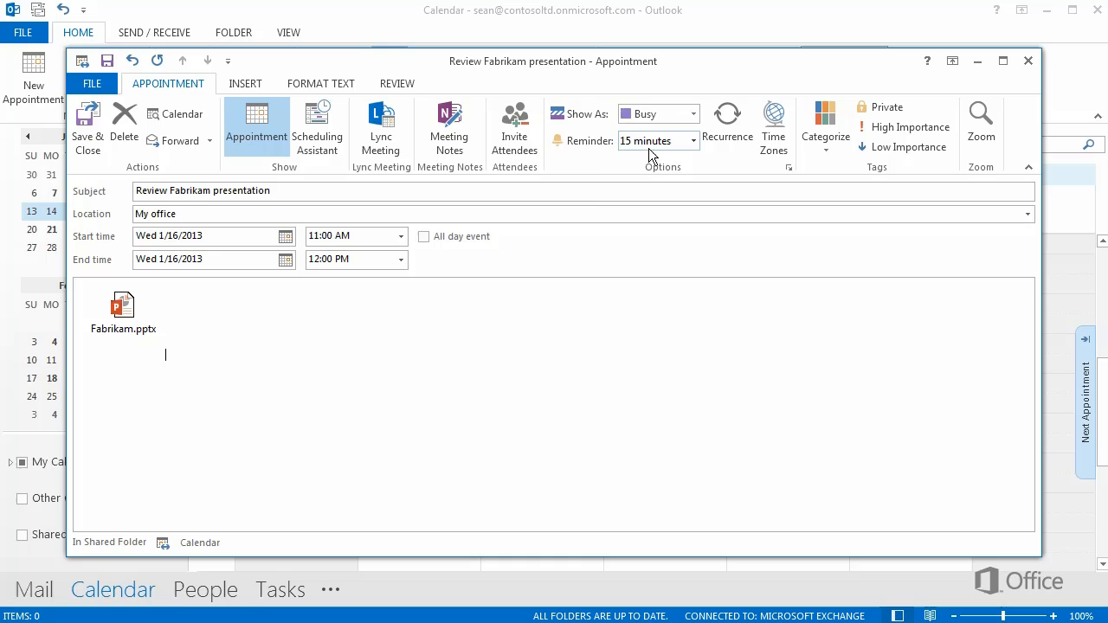
{"action": "mouse_move", "coordinate": [656, 140]}
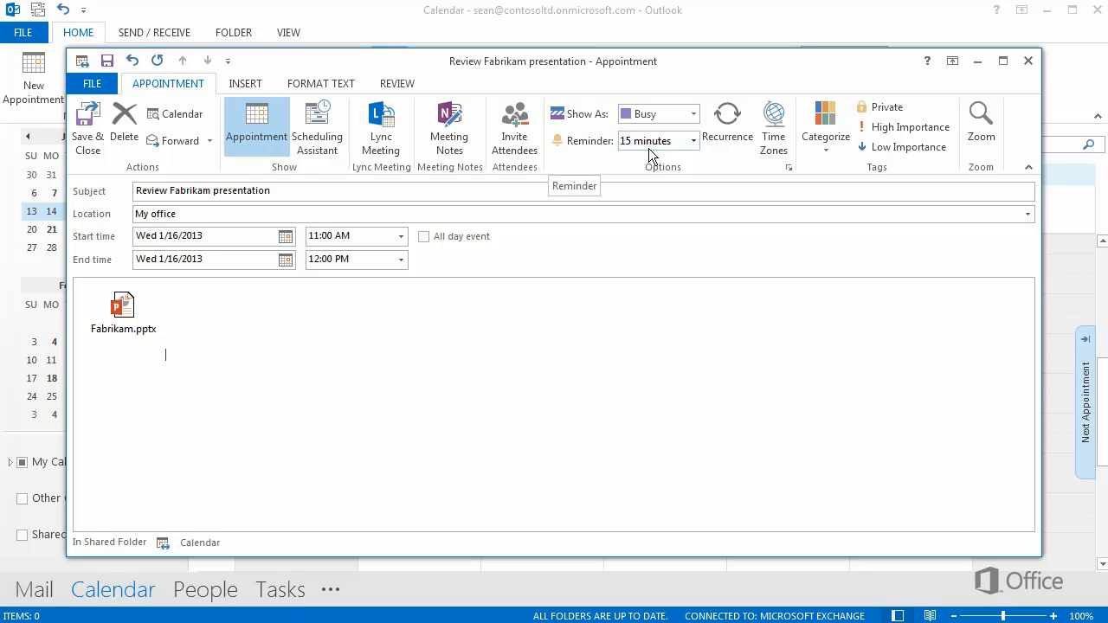
{"action": "mouse_move", "coordinate": [660, 155]}
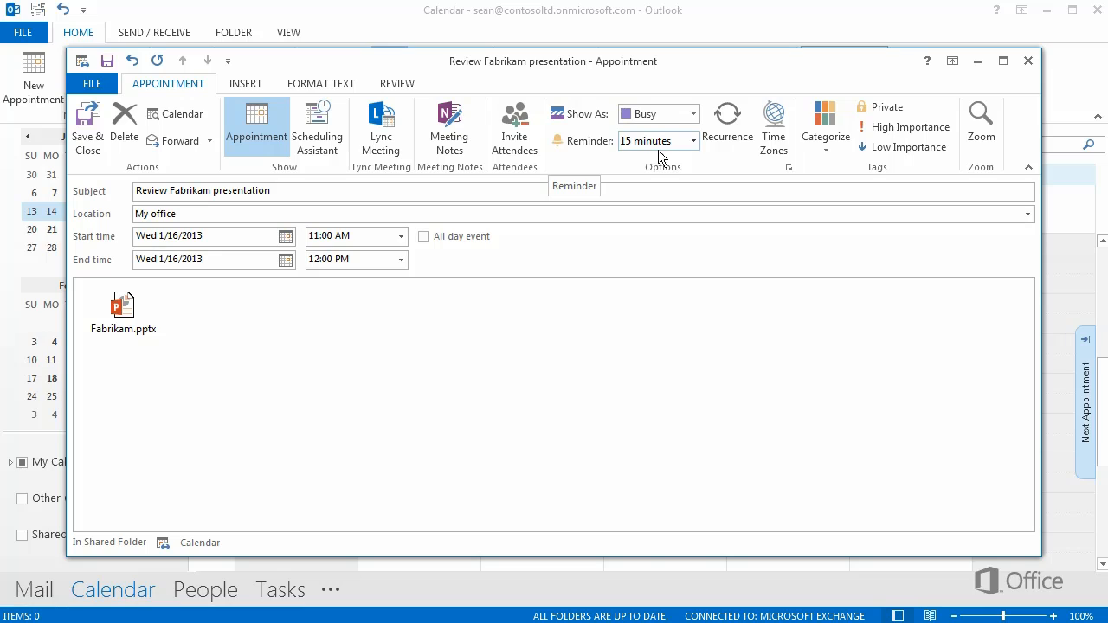
{"action": "left_click", "coordinate": [693, 140]}
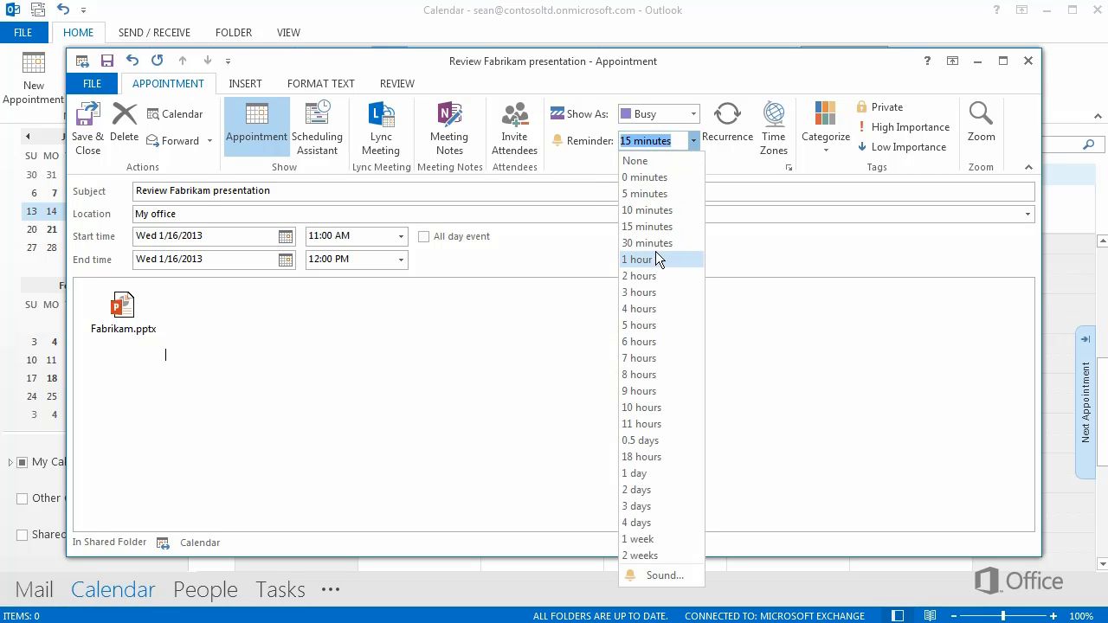
{"action": "left_click", "coordinate": [637, 260]}
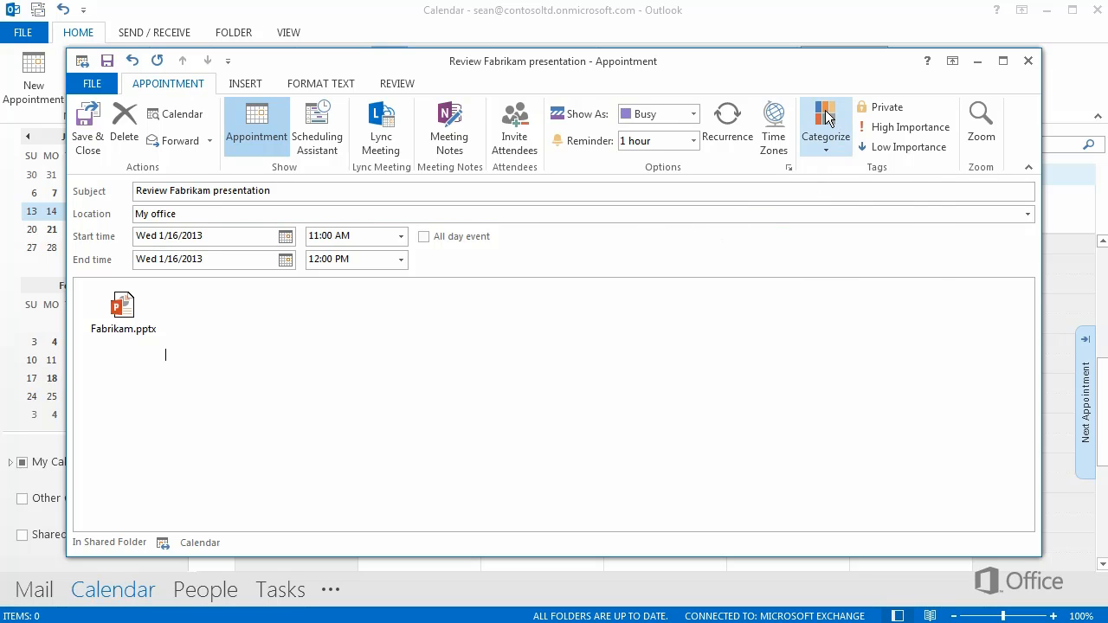
Tag the appointment with the Work alone category.
{"action": "left_click", "coordinate": [824, 125]}
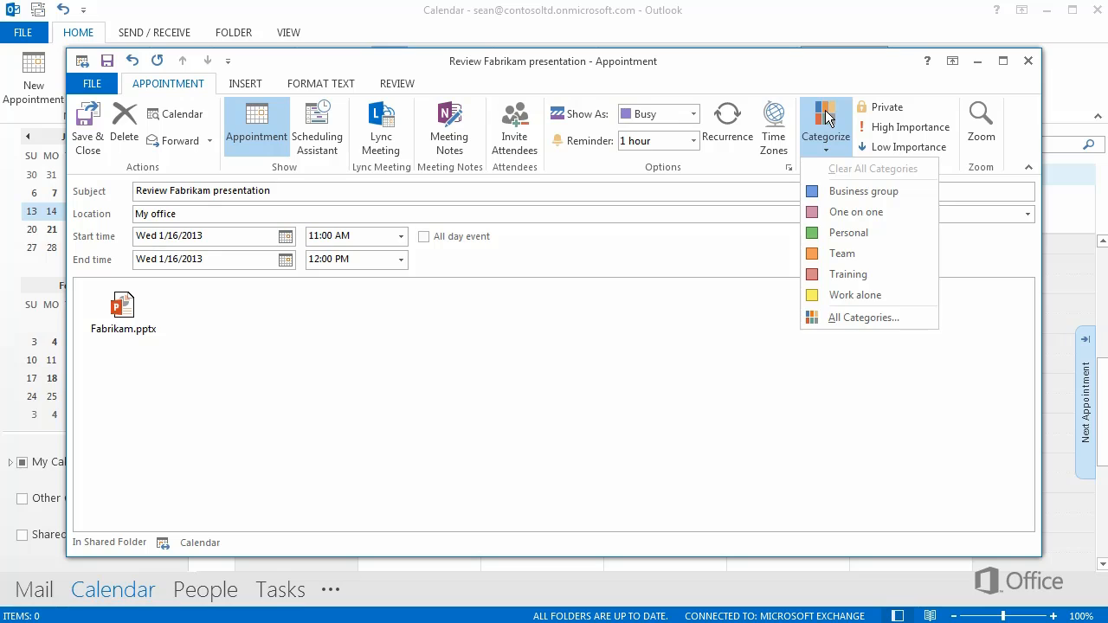
{"action": "mouse_move", "coordinate": [859, 187]}
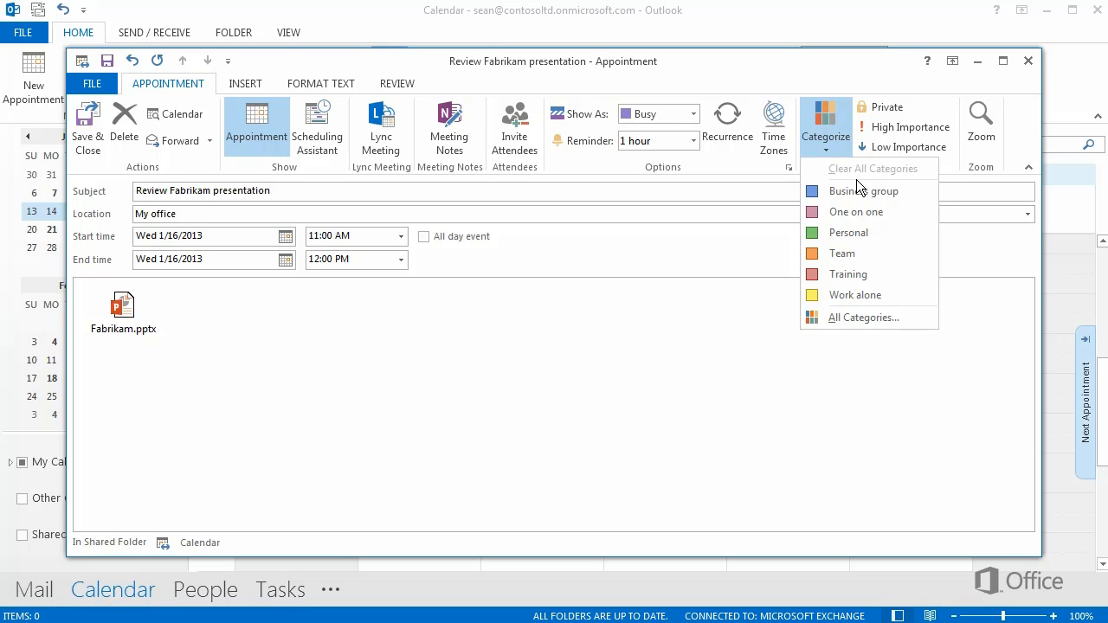
{"action": "mouse_move", "coordinate": [848, 273]}
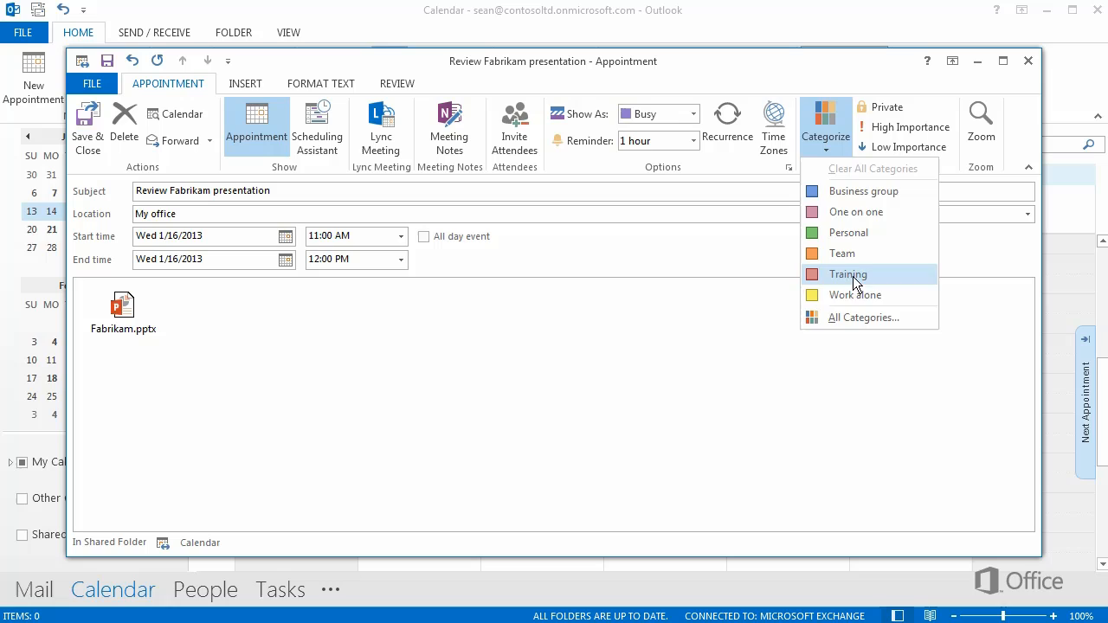
{"action": "left_click", "coordinate": [853, 295]}
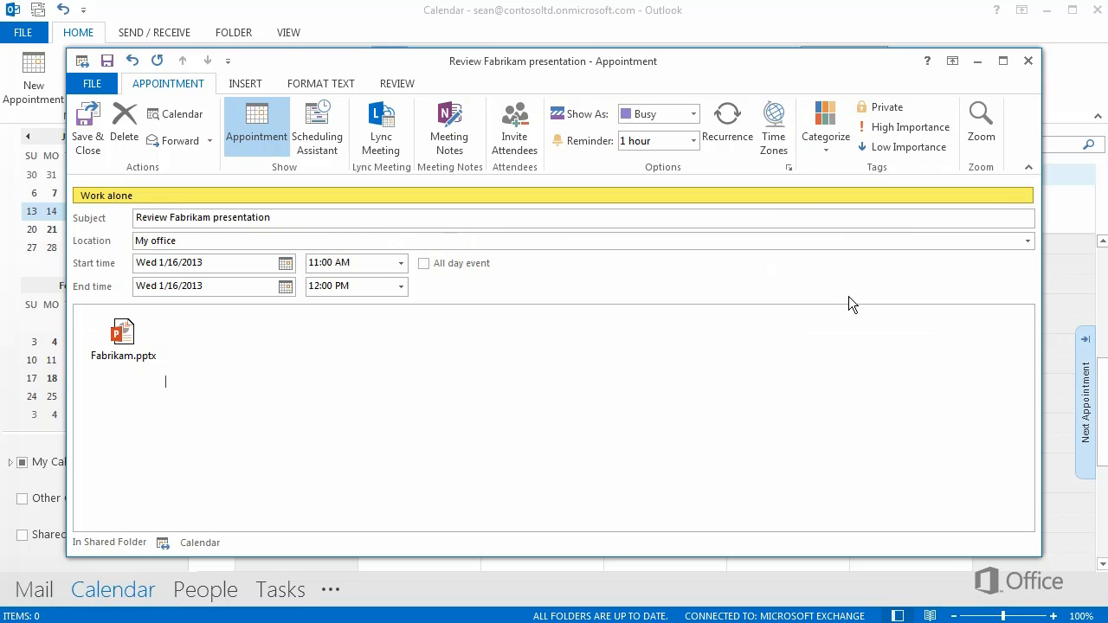
{"action": "mouse_move", "coordinate": [128, 206]}
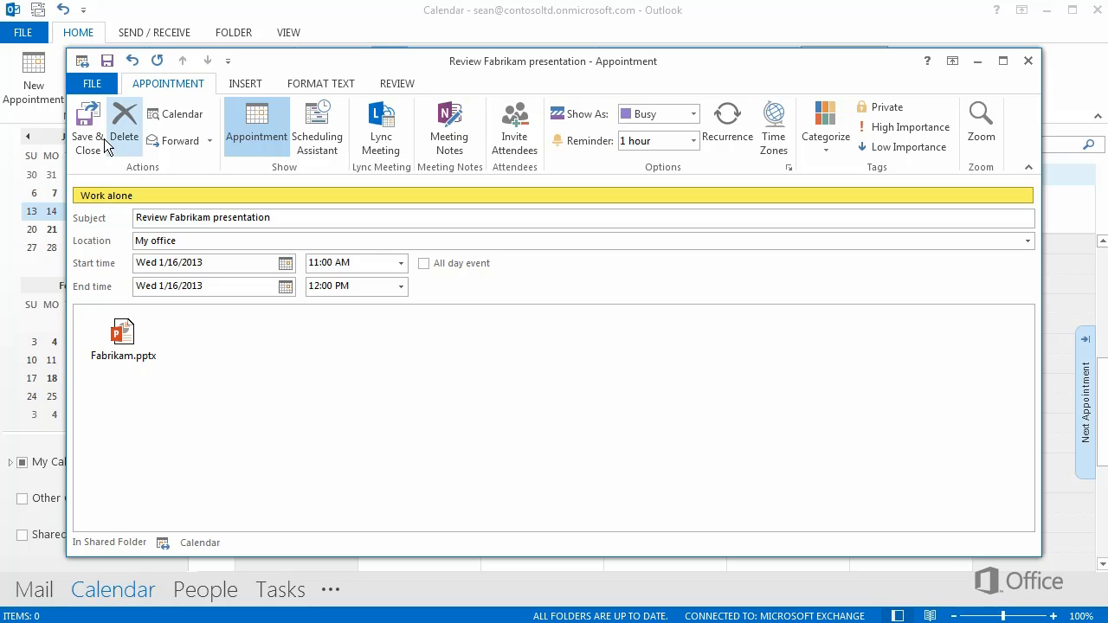
Save and close the appointment, then drag it from Wednesday to Tuesday 11 AM.
{"action": "left_click", "coordinate": [86, 124]}
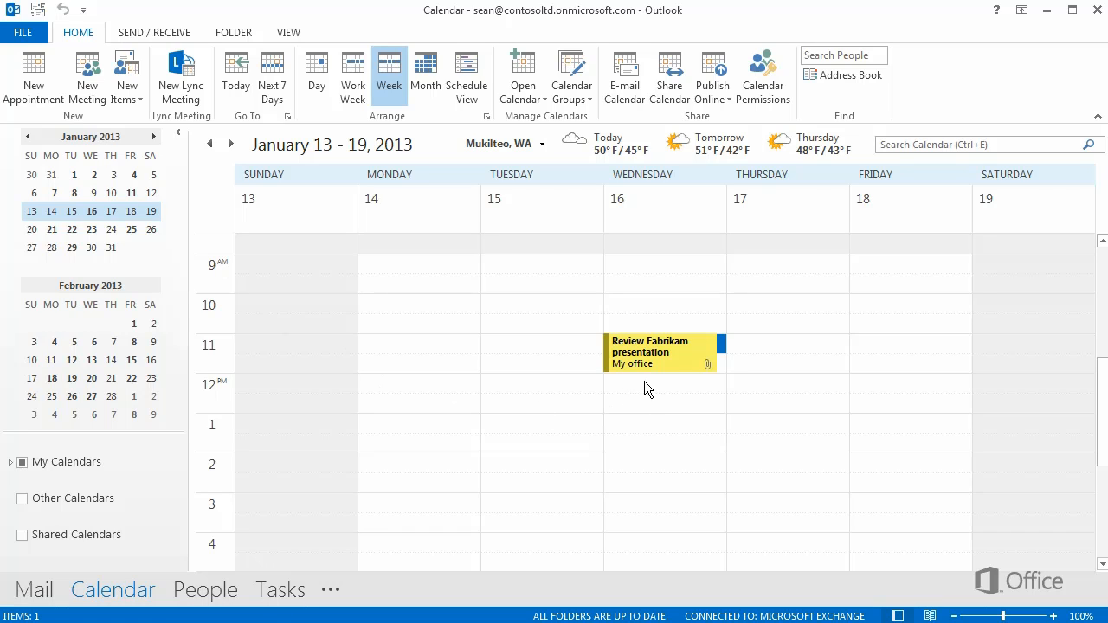
{"action": "mouse_move", "coordinate": [650, 371]}
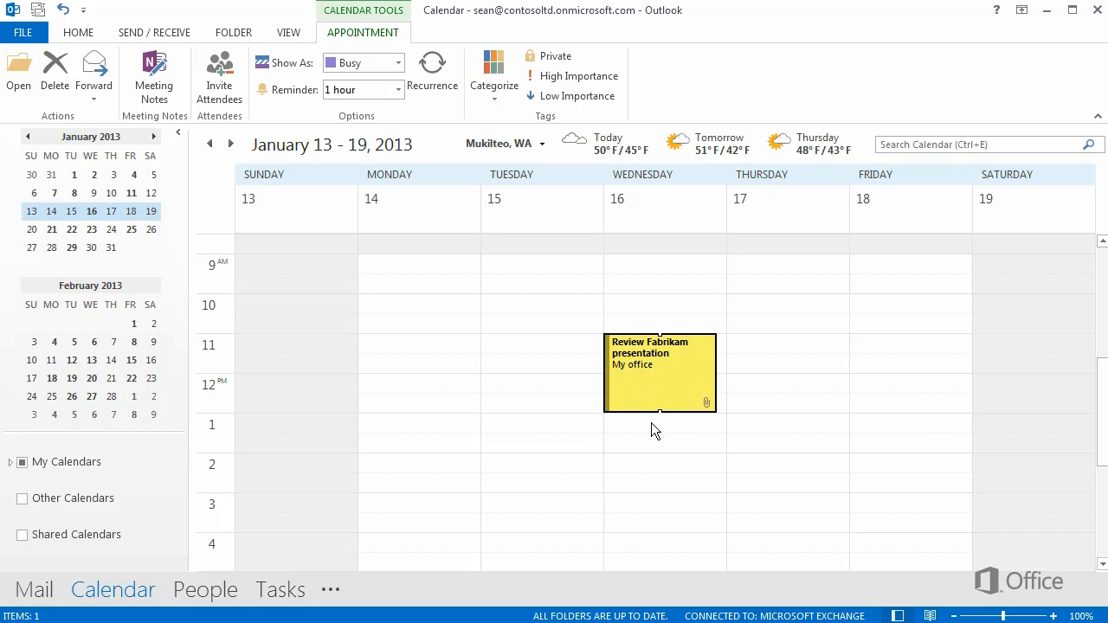
{"action": "left_click_drag", "start_coordinate": [659, 372], "coordinate": [536, 433]}
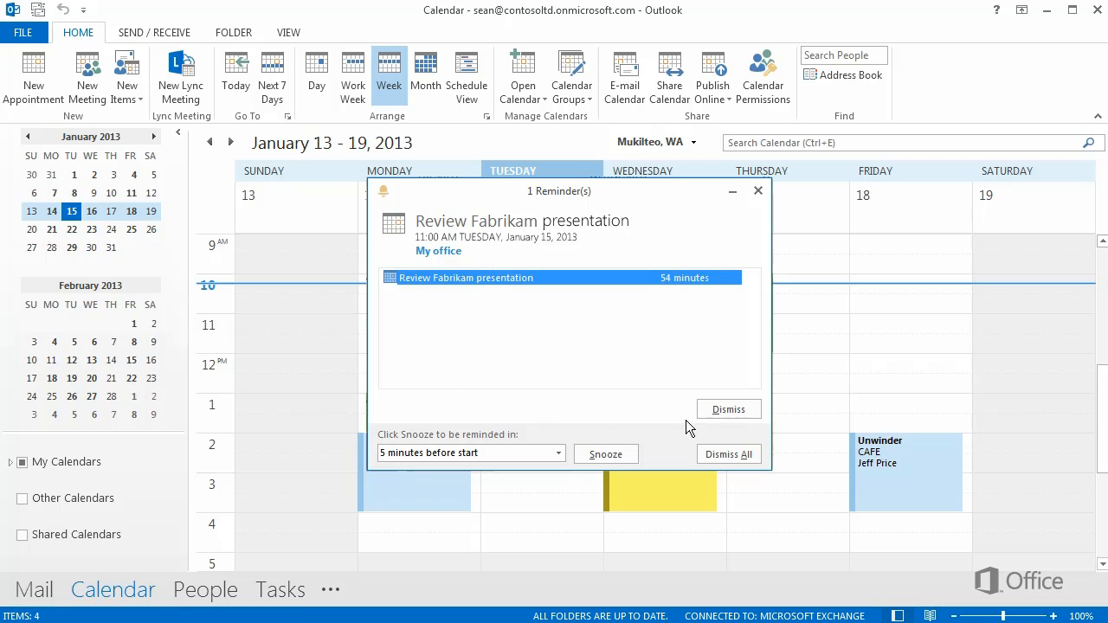
Dismiss the Review Fabrikam presentation reminder.
{"action": "left_click", "coordinate": [727, 453]}
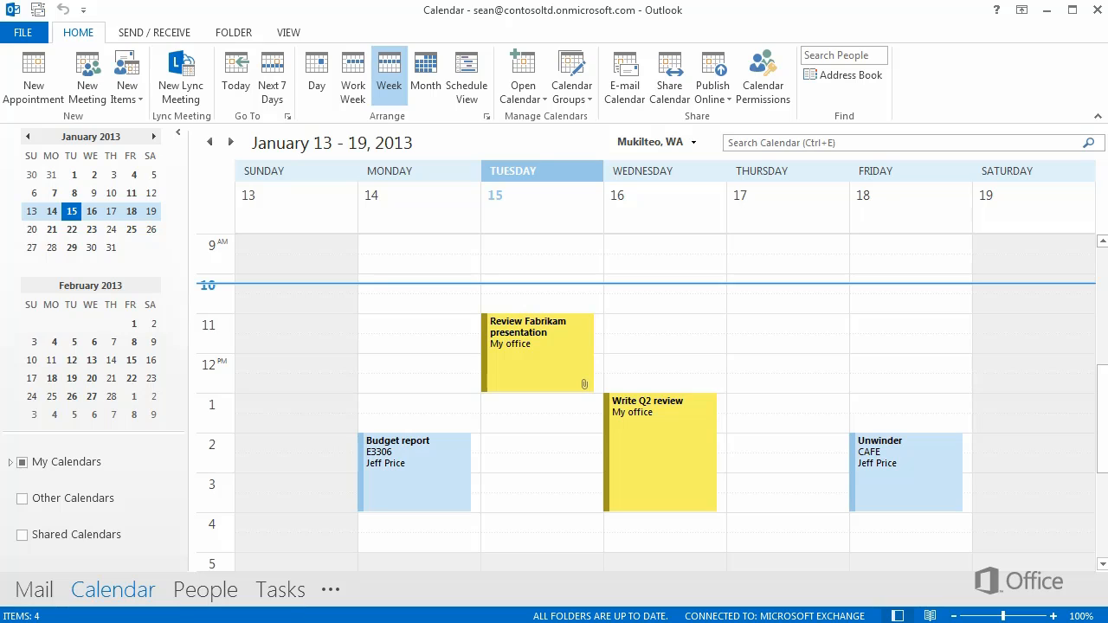
{"action": "mouse_move", "coordinate": [538, 346]}
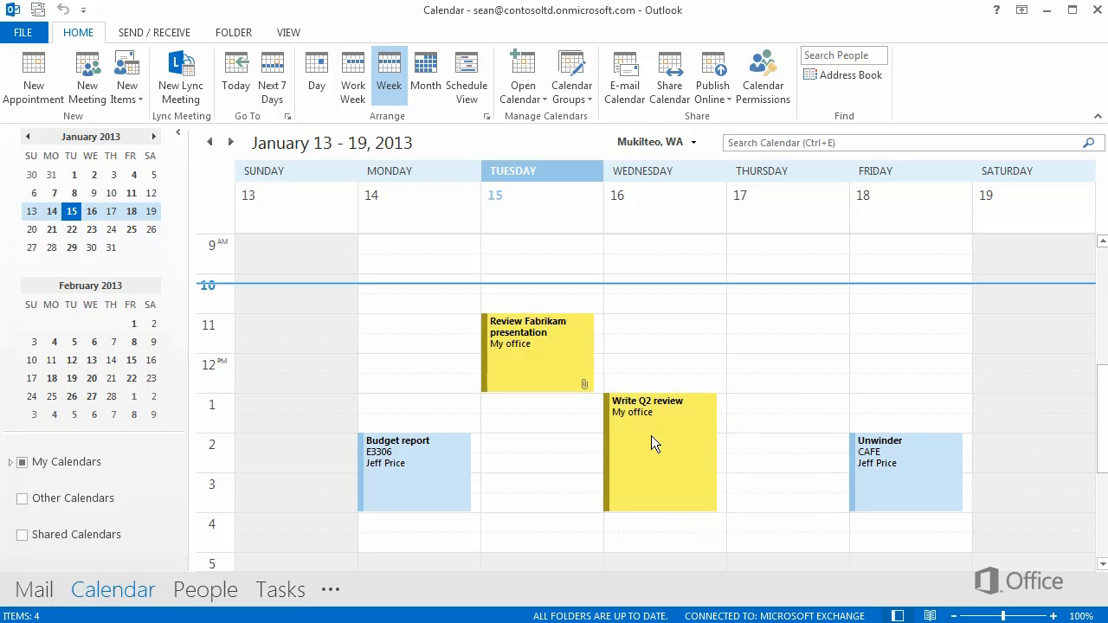
{"action": "right_click", "coordinate": [658, 412]}
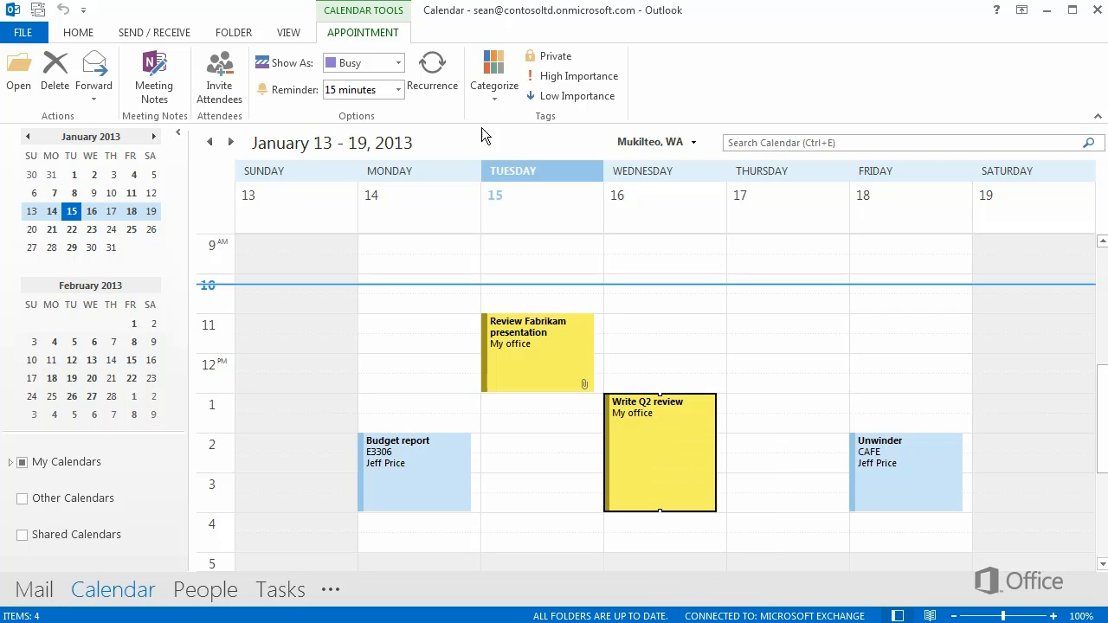
{"action": "left_click", "coordinate": [355, 90]}
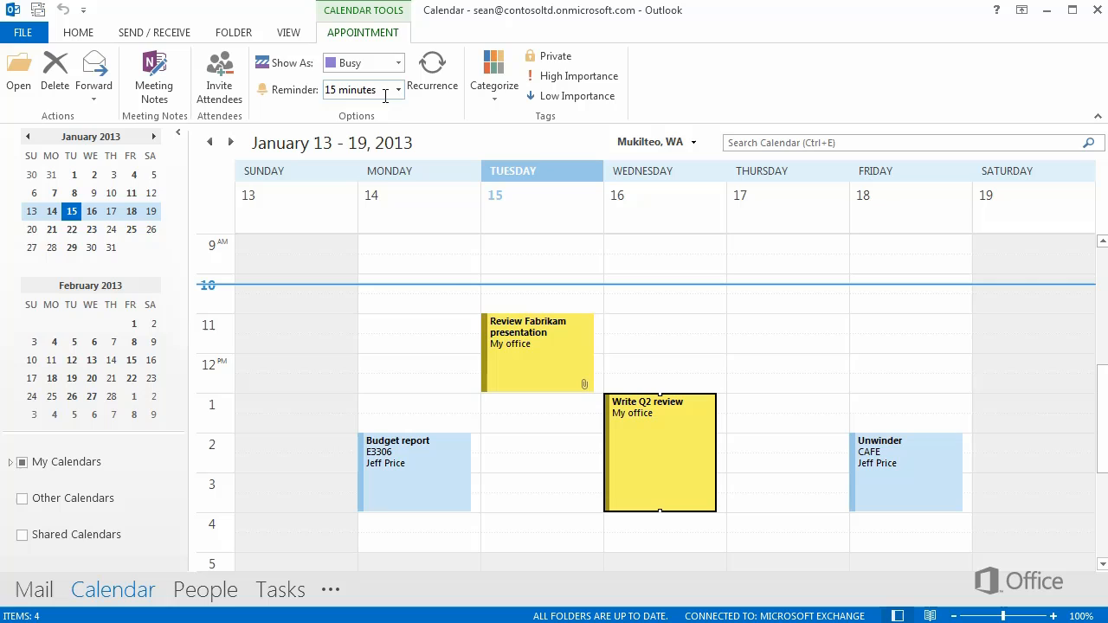
{"action": "mouse_move", "coordinate": [384, 111]}
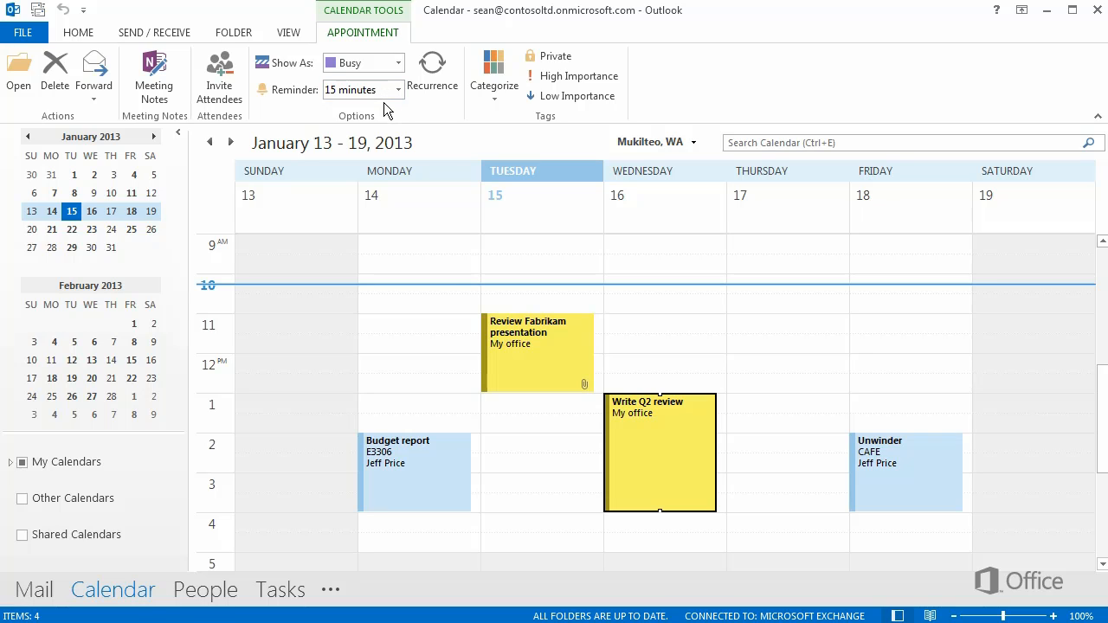
{"action": "mouse_move", "coordinate": [623, 438]}
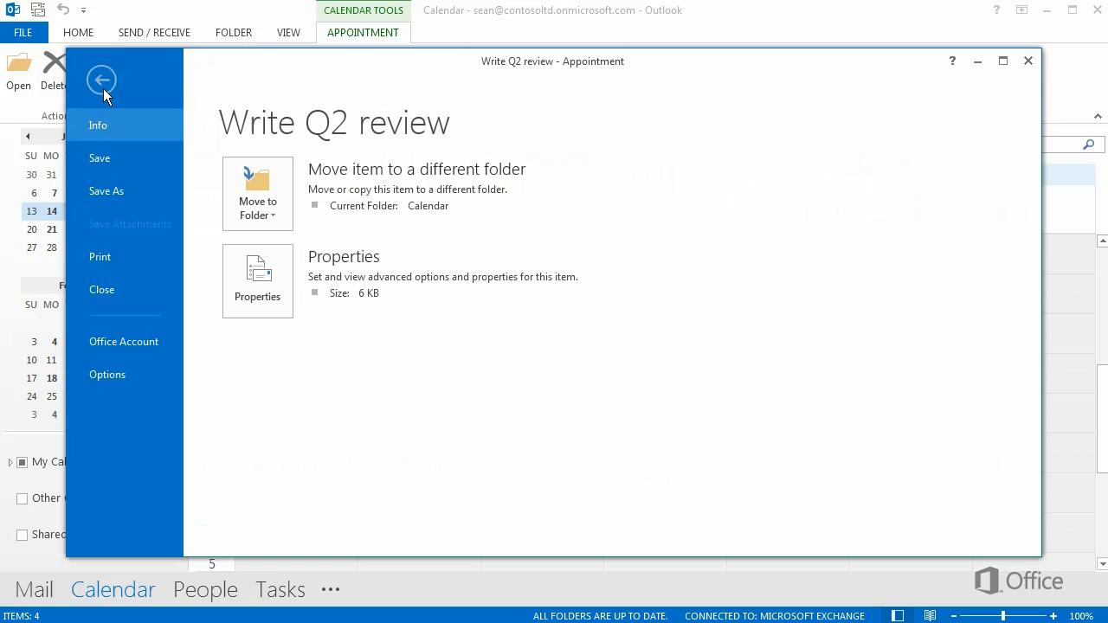
{"action": "mouse_move", "coordinate": [129, 256]}
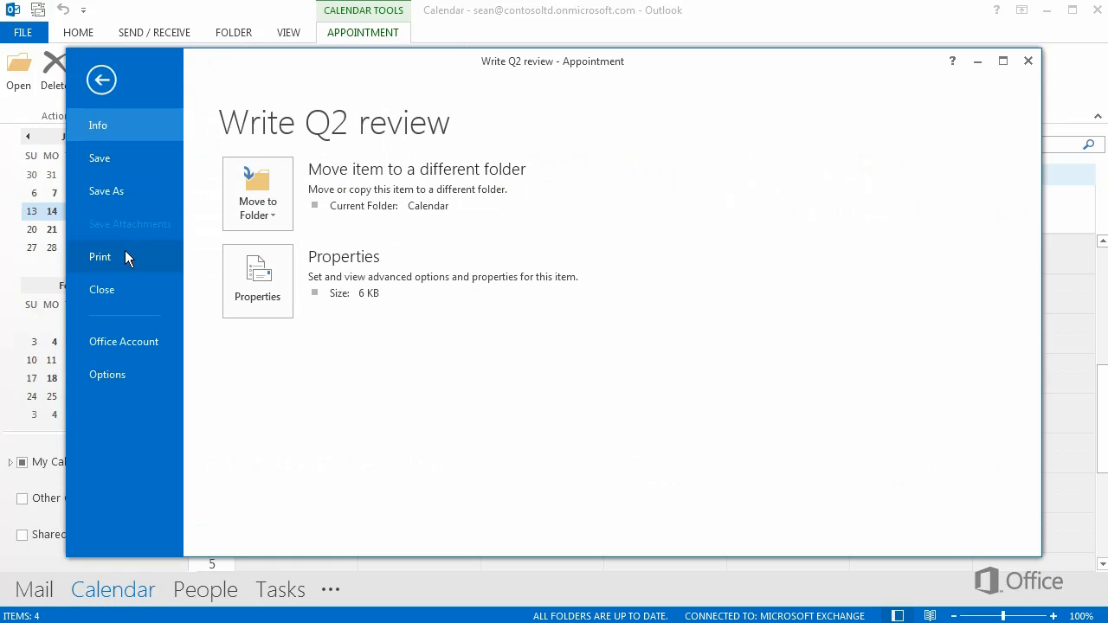
Print the Write Q2 review appointment in Memo Style.
{"action": "left_click", "coordinate": [100, 256]}
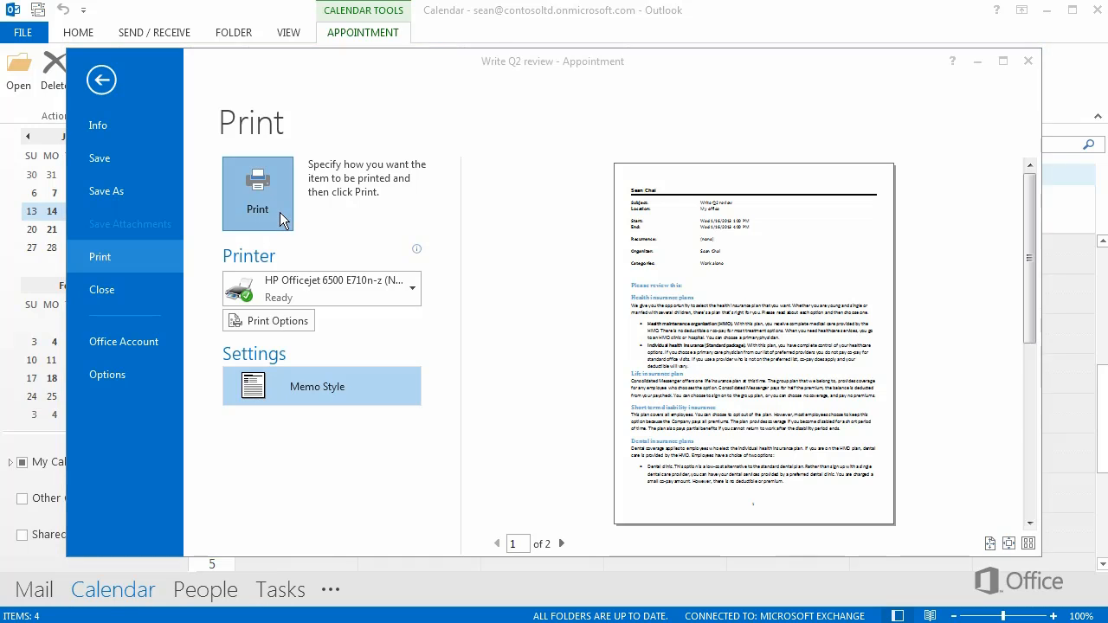
{"action": "left_click", "coordinate": [101, 79]}
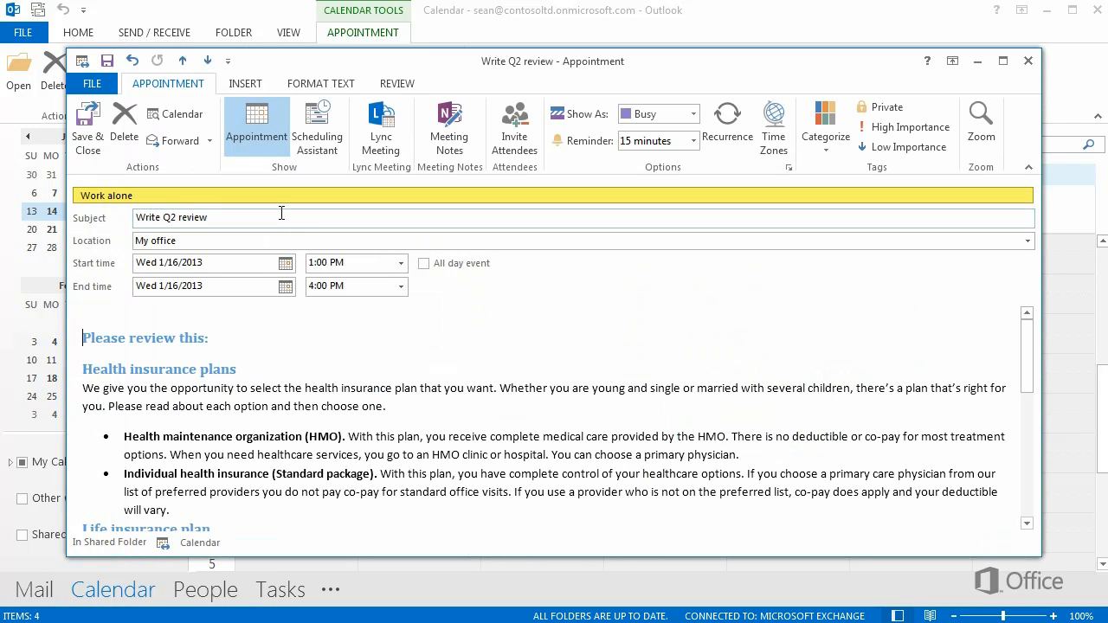